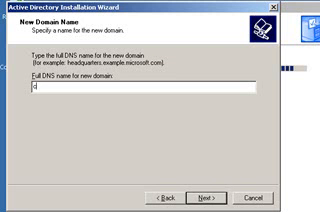
pyautogui.write('contoso.com')
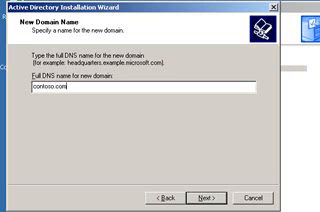